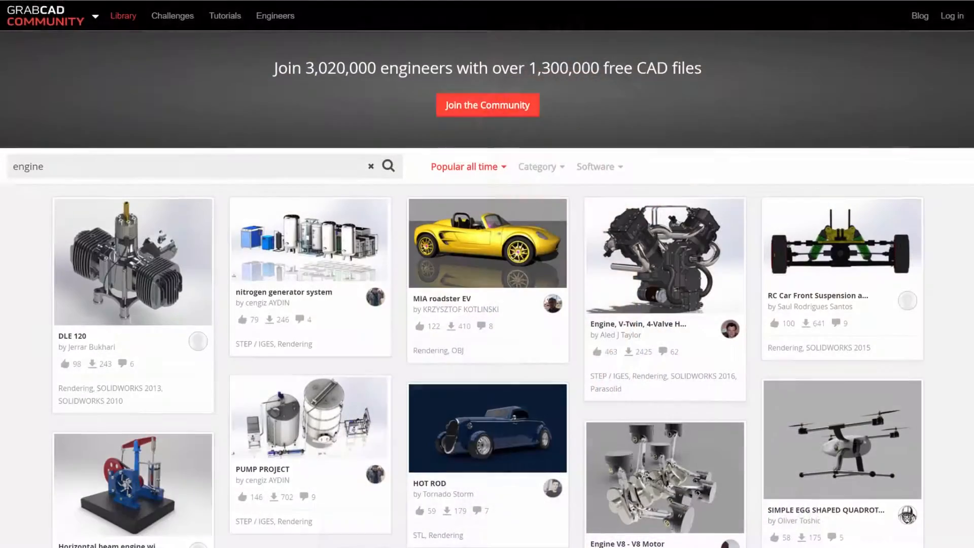
scroll(down, 3)
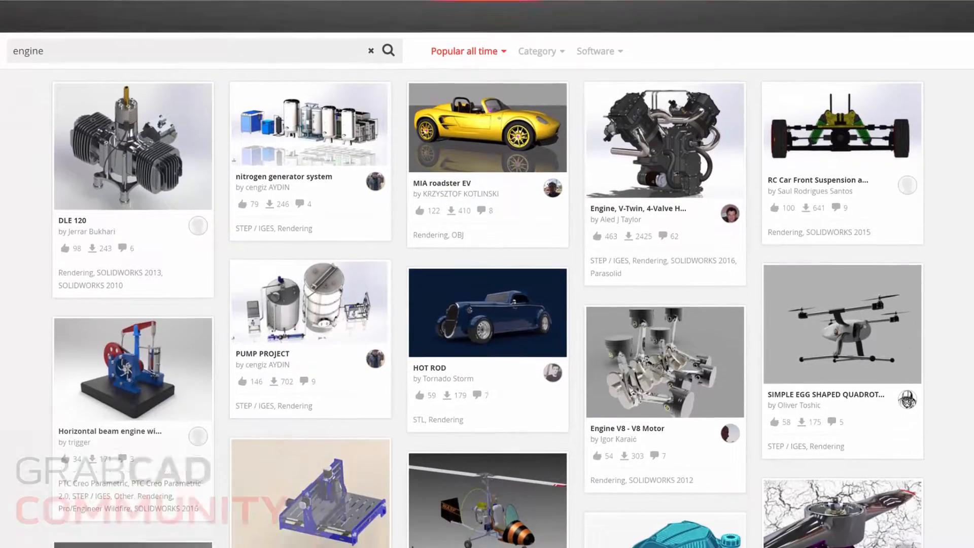
scroll(down, 3)
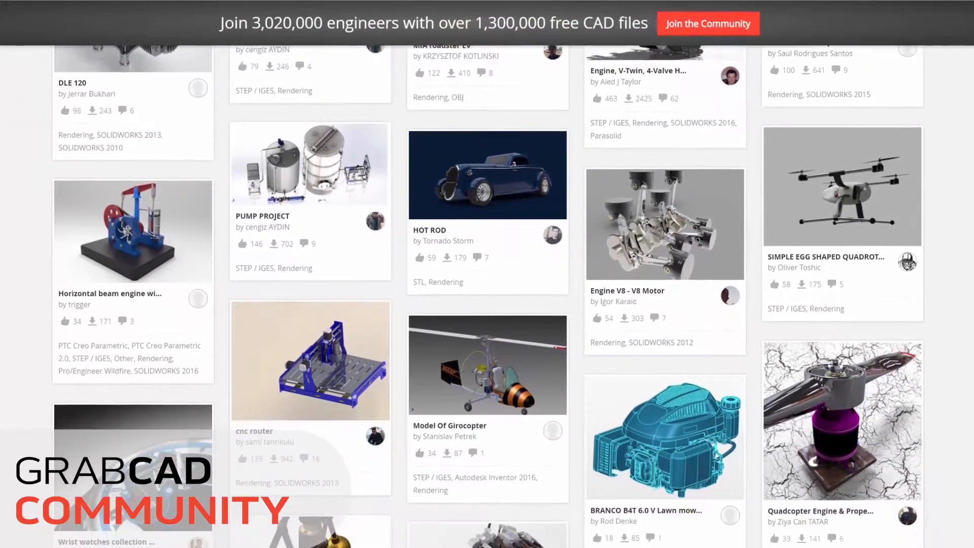
scroll(down, 3)
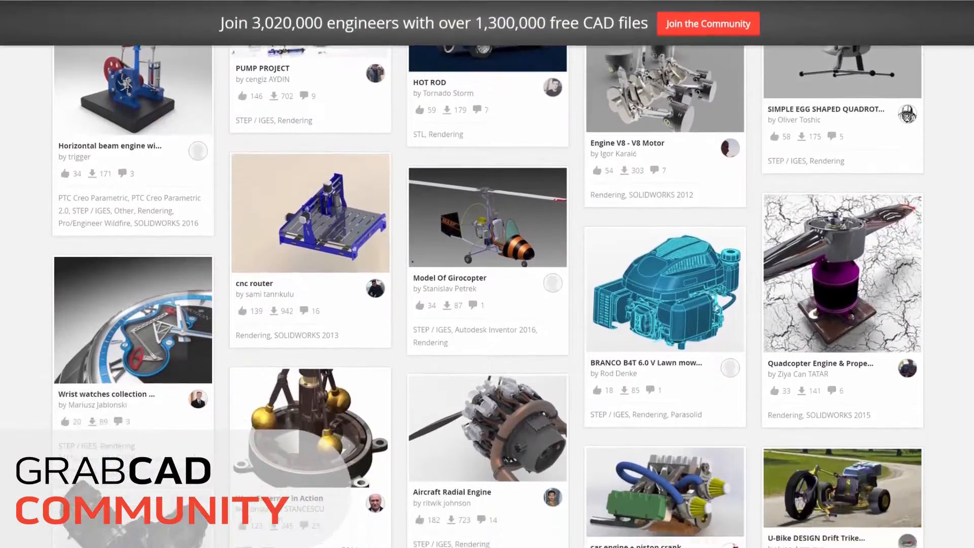
scroll(down, 3)
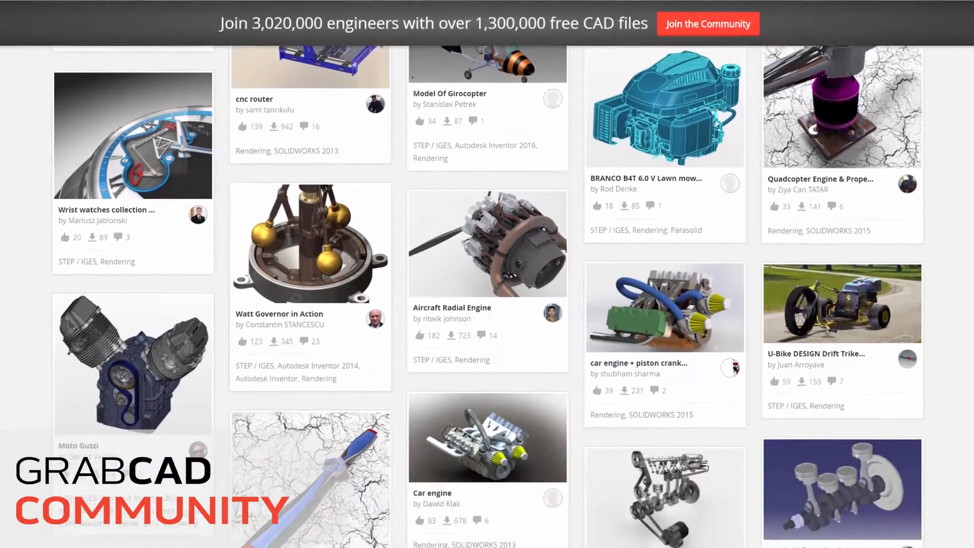
scroll(down, 3)
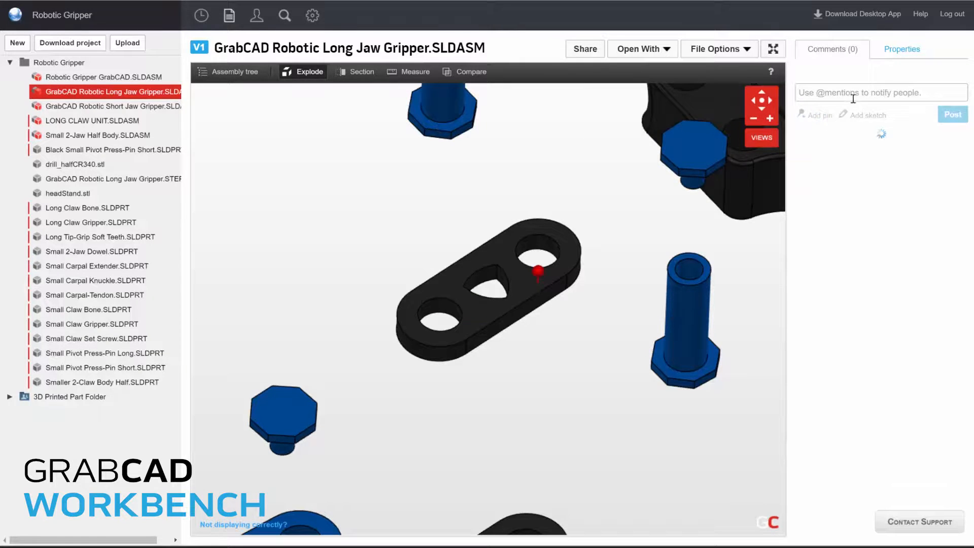
click(464, 71)
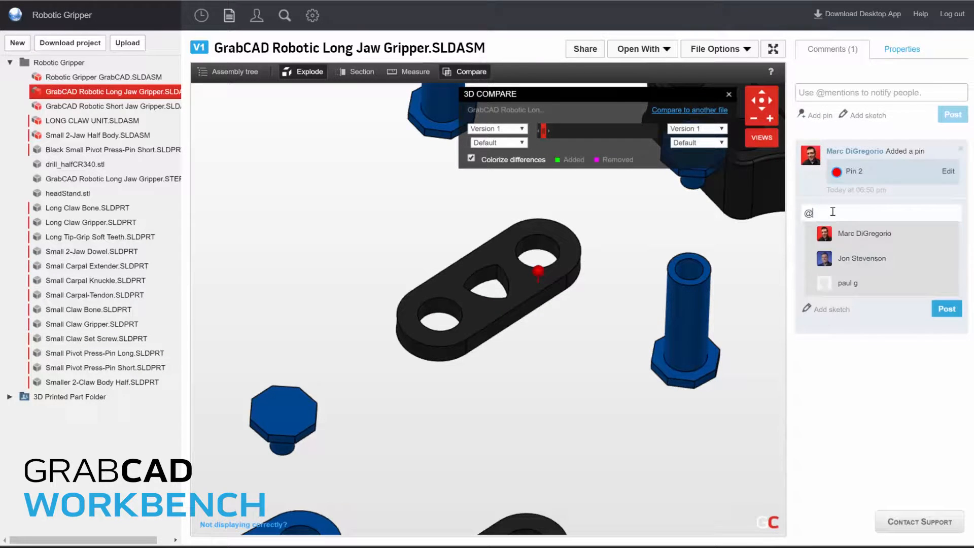
text(Jon Stevenson Do you think we s)
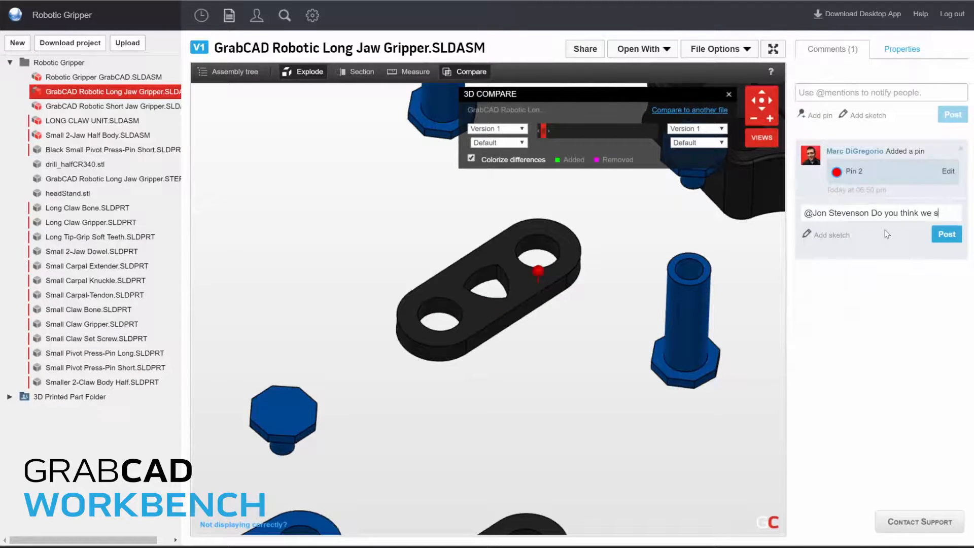
text(hould thicken this component to add)
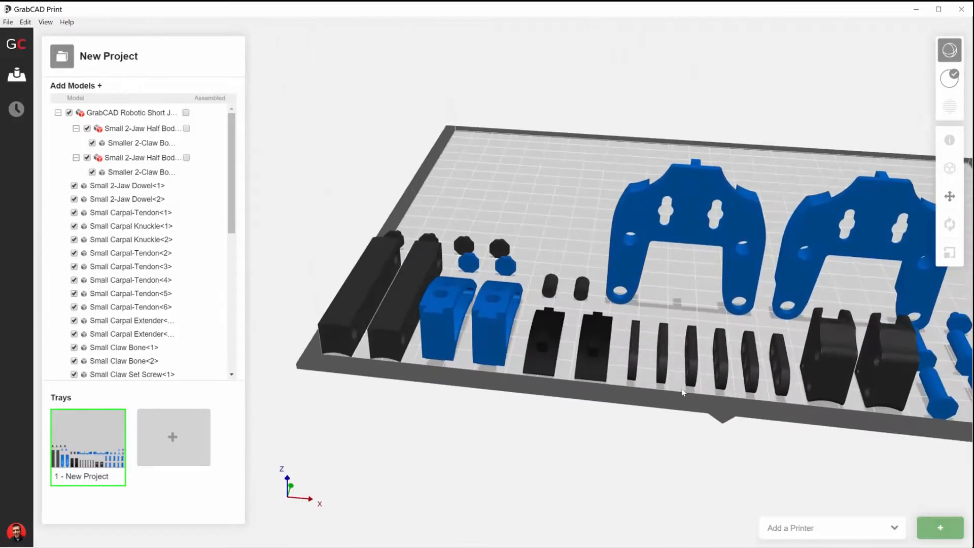
Step: Insert the native SolidWorks Short Jaw Gripper assembly via File > Insert File
click(9, 22)
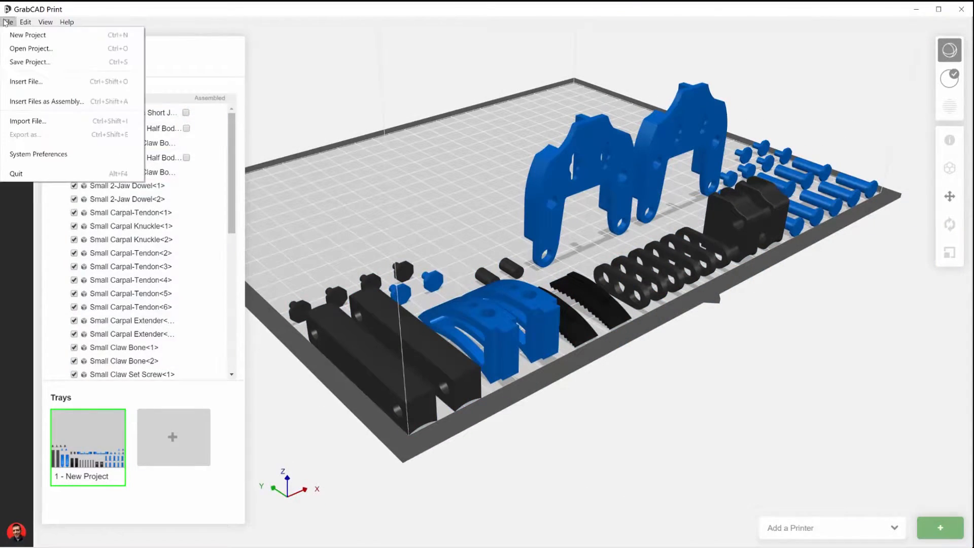
click(26, 81)
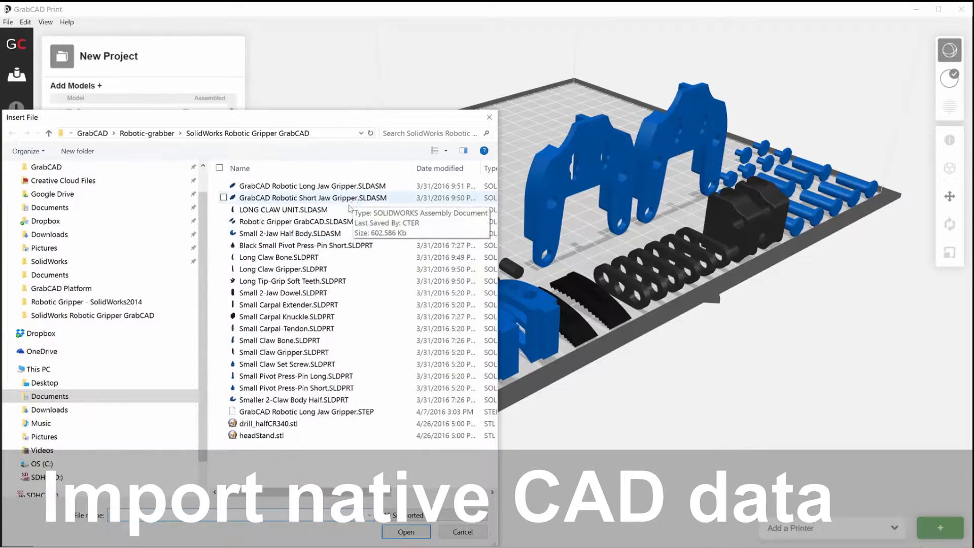
click(404, 531)
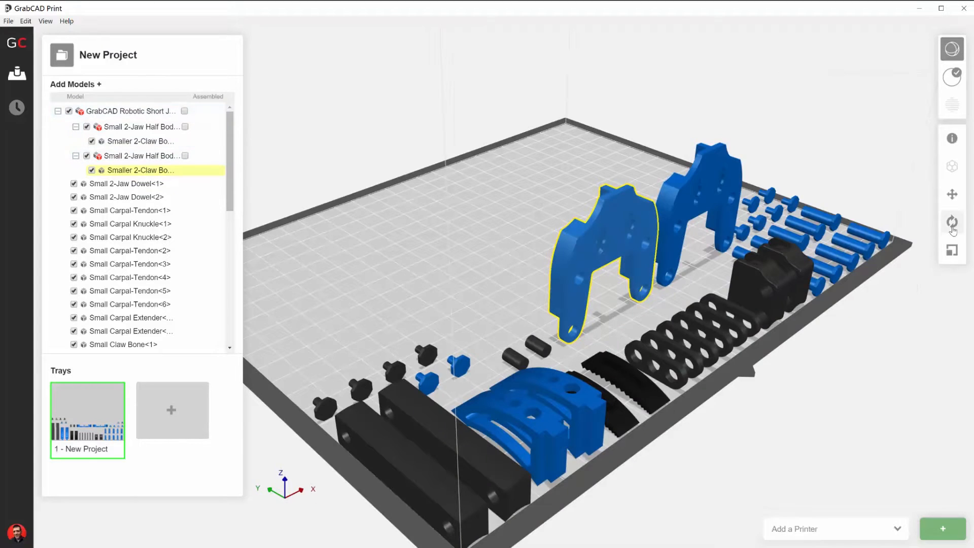
Step: Lay the claw body flat, auto-arrange the tray, add a tray, and target the Fortus 250mc
click(951, 222)
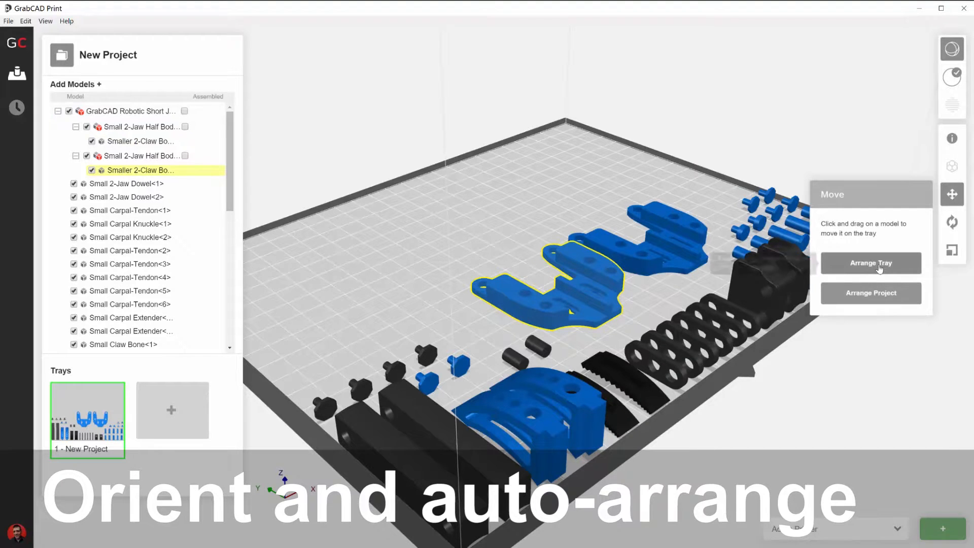
click(871, 262)
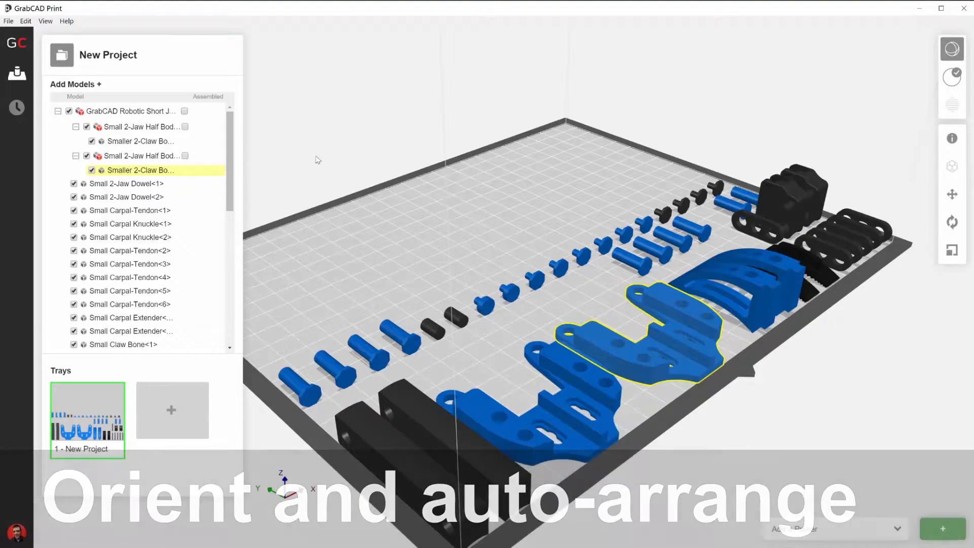
click(172, 409)
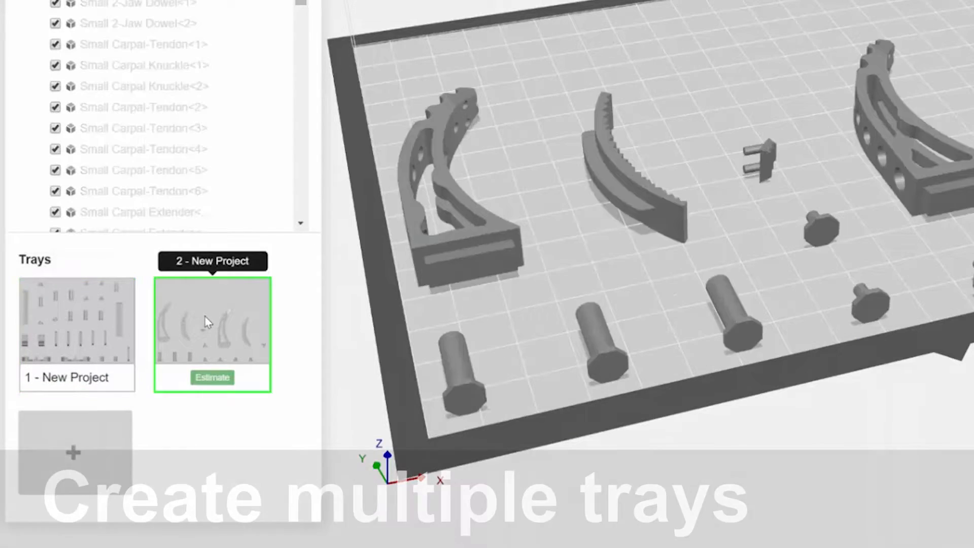
click(76, 321)
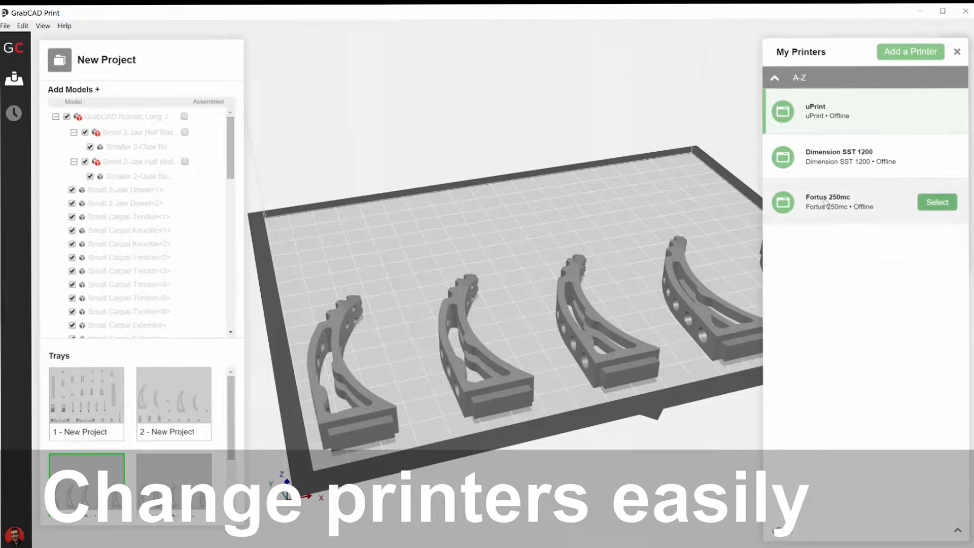
click(937, 202)
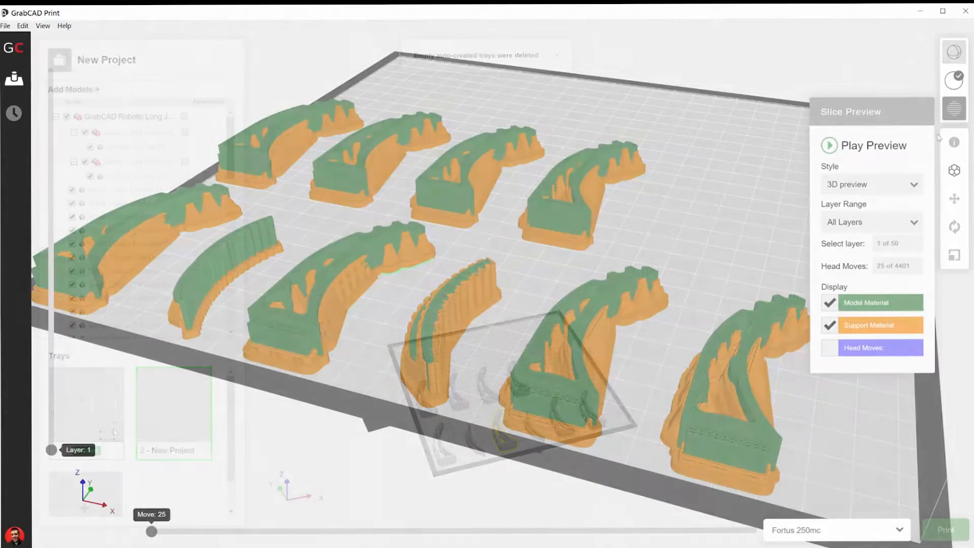
Step: Set the slice preview's Layer Range to Up to Layer and show up to layer 5
click(869, 184)
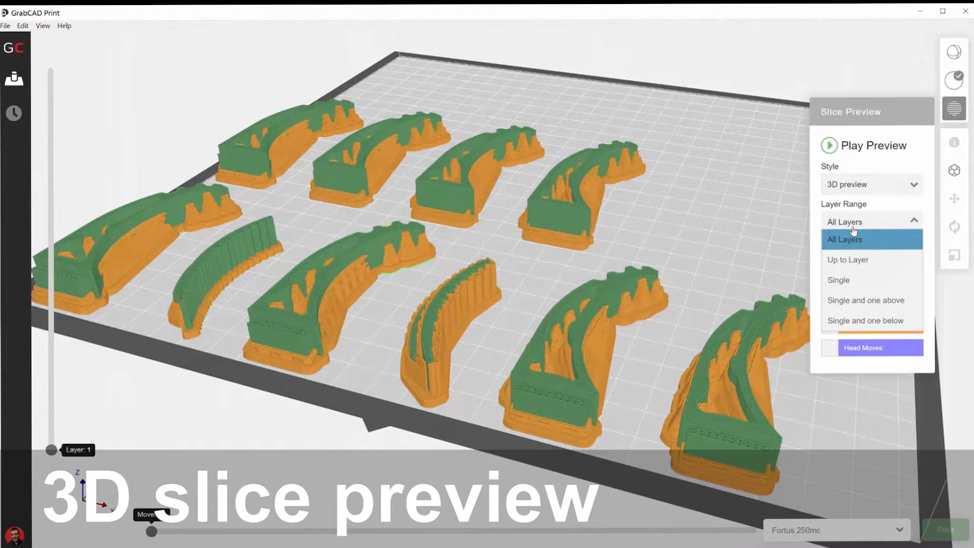
click(847, 260)
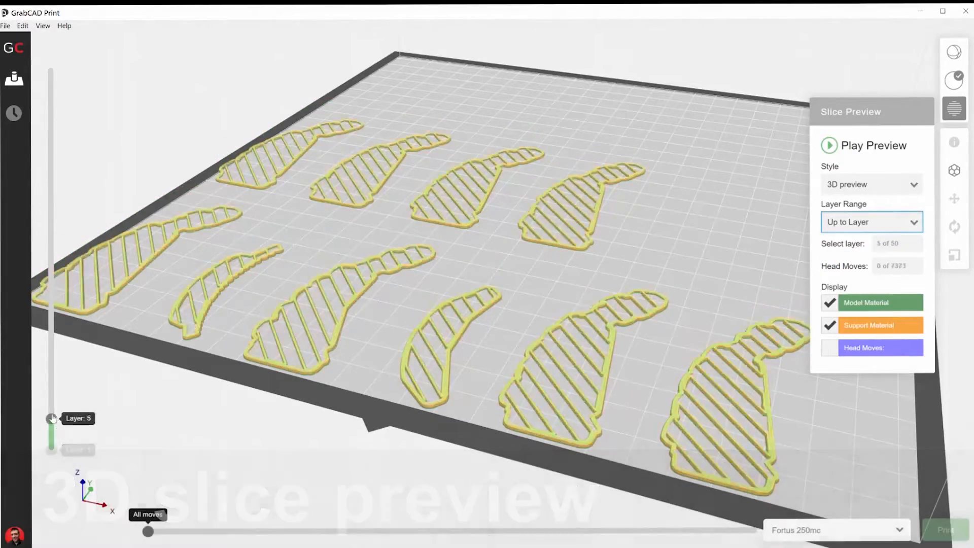
drag(52, 418, 52, 177)
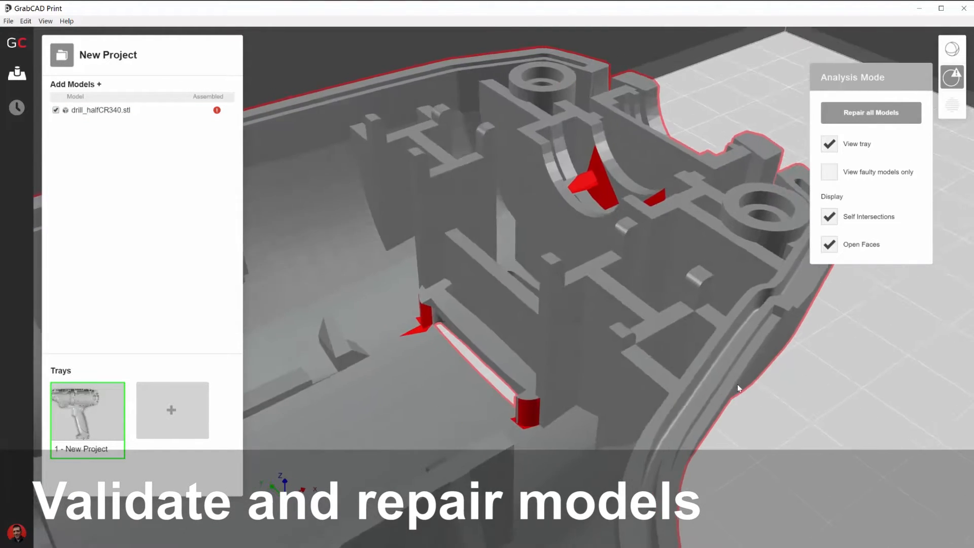
Step: Run Repair all Models to fix the drill half's self-intersections and open faces
click(870, 112)
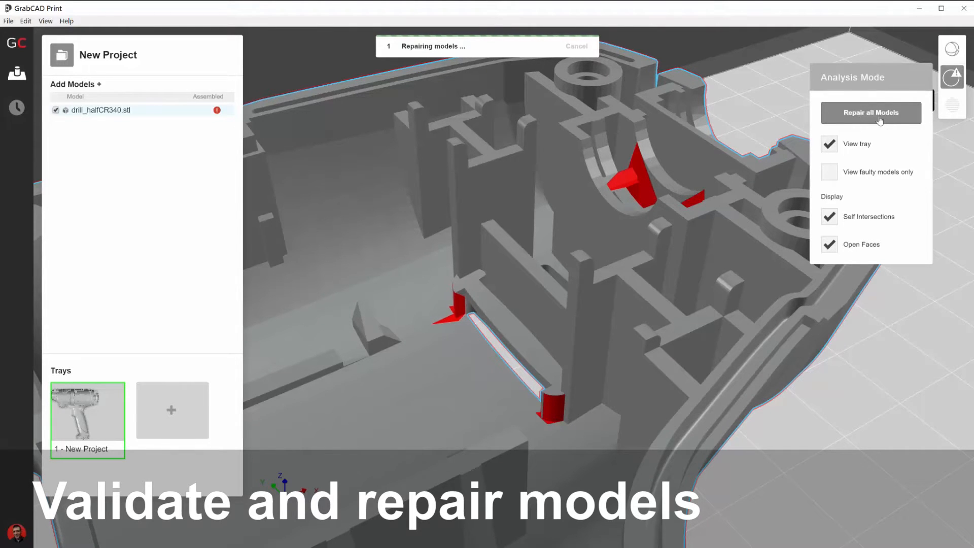
click(870, 113)
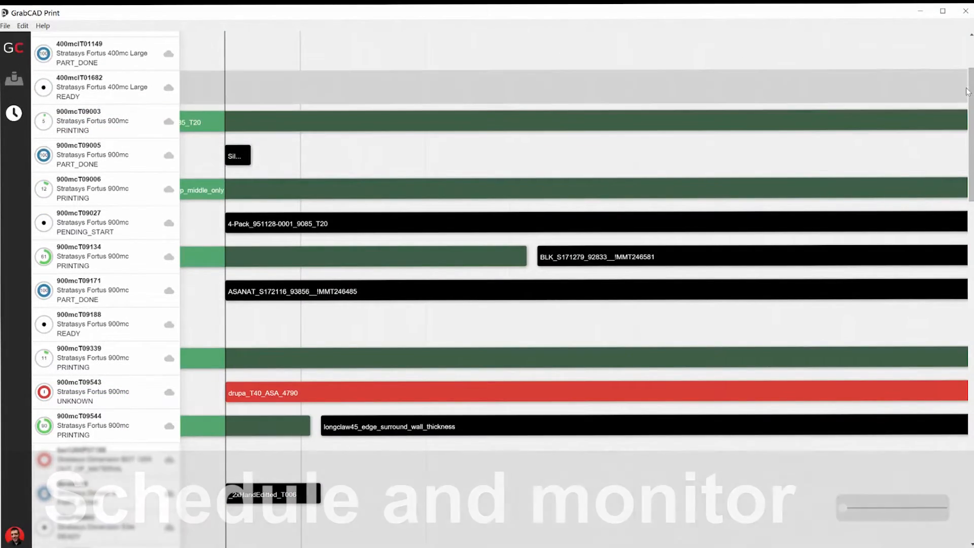
Step: Zoom the printer schedule timeline out to span April 30 to May 3
scroll(down, 3)
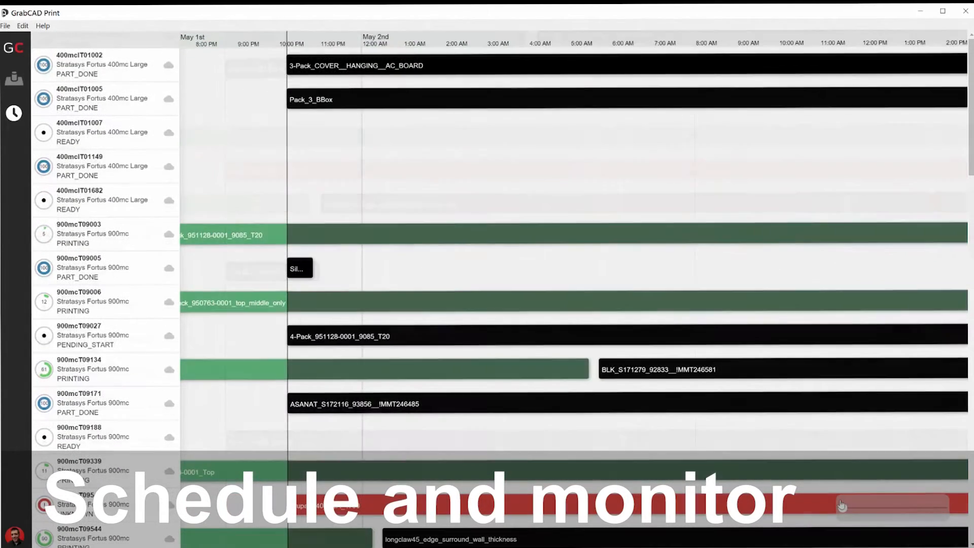
drag(842, 504, 866, 514)
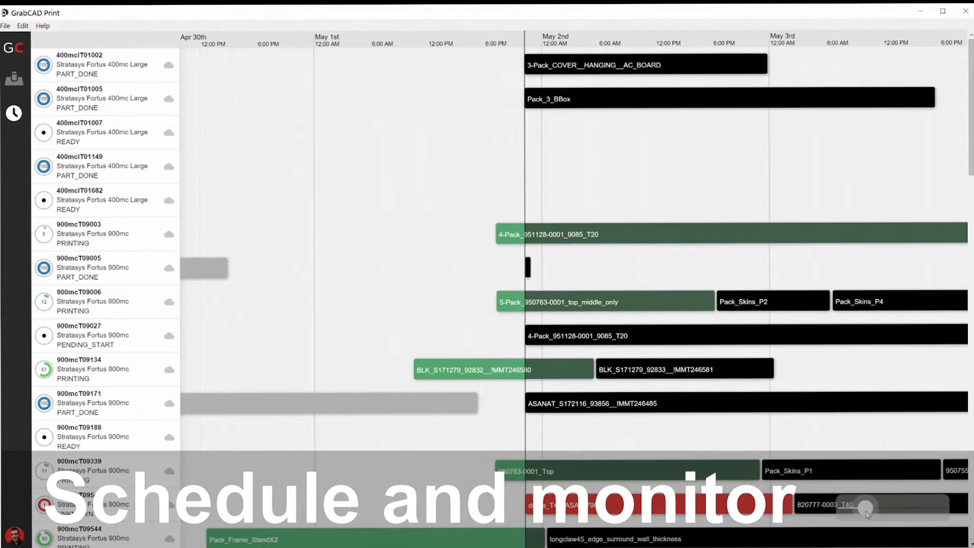